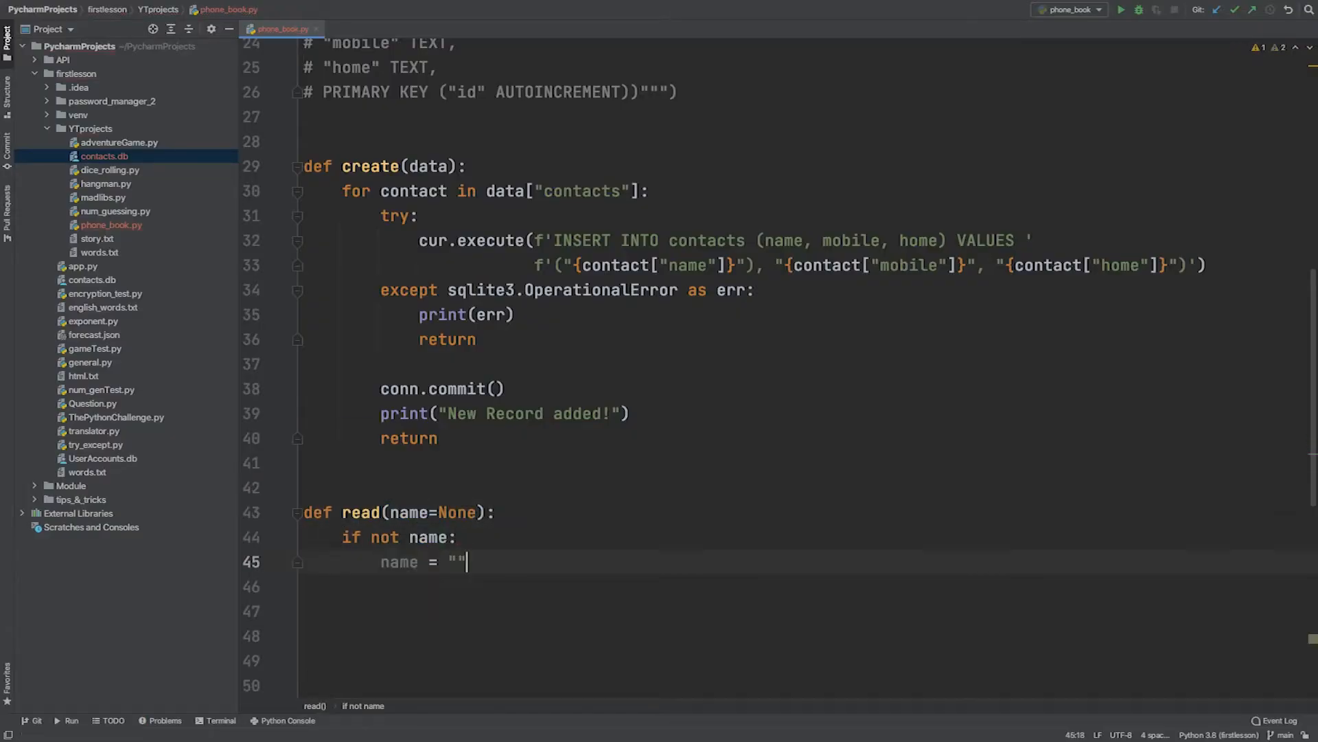
- Write read() with a SELECT ... LIKE query and fetchall, then run phone_book to print contacts as indented JSON
{"action": "type", "text": "cur.execute(f'SELECT * FROM contacts WHERE )"}
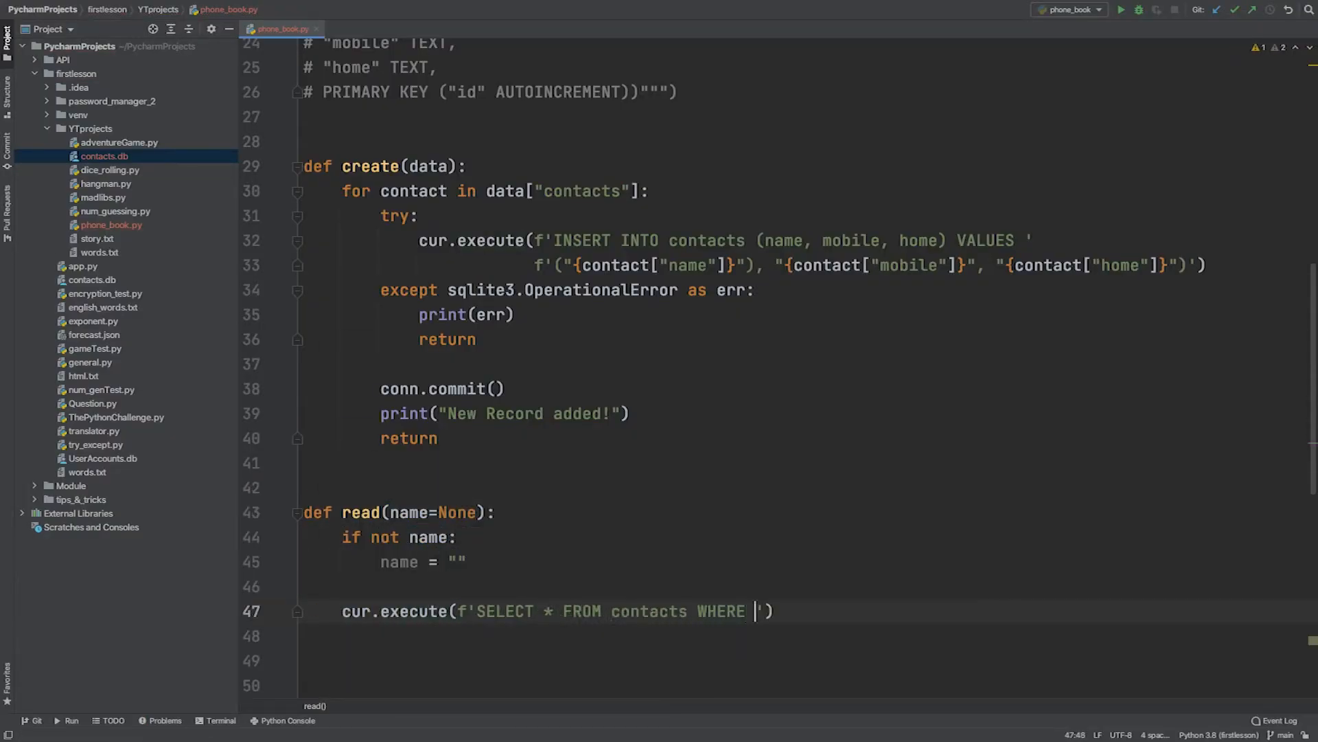
{"action": "type", "text": "rows = cur.fetchall("}
{"action": "type", "text": "pretty_records = json.dumps(records, indent=2)"}
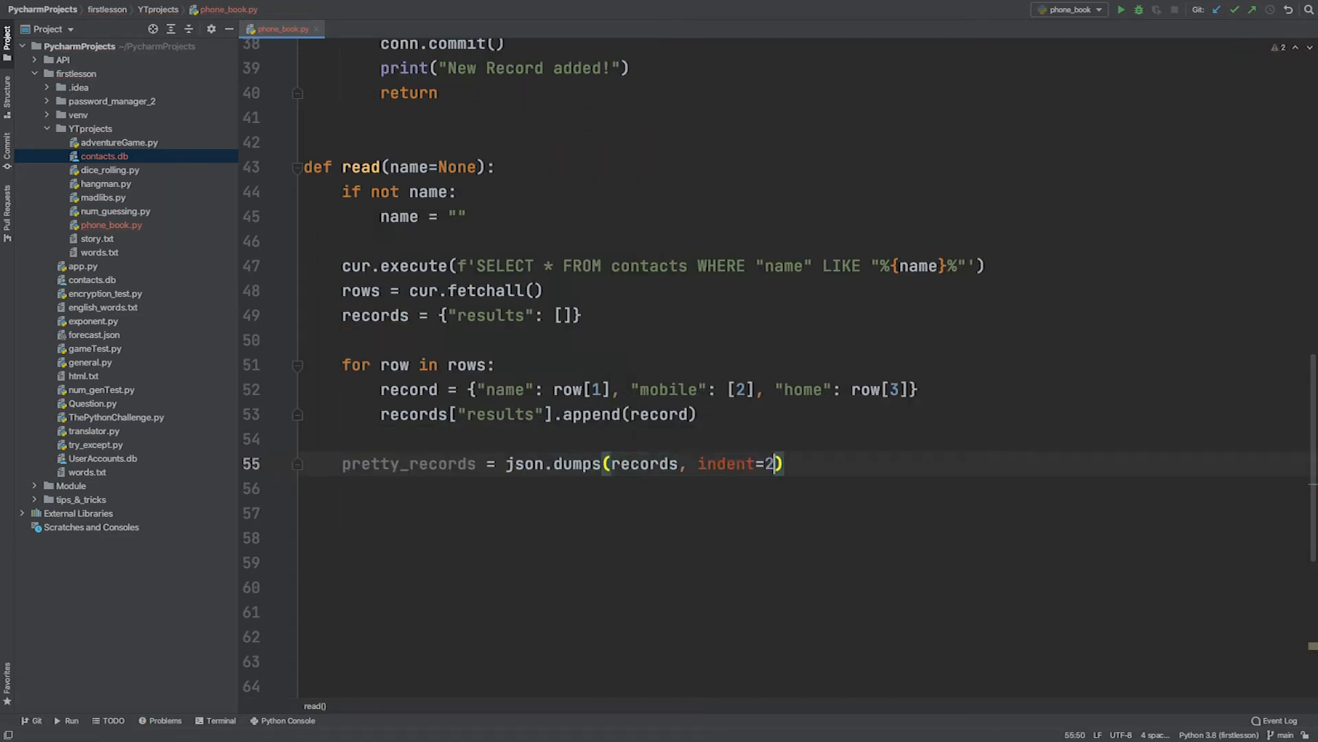
{"action": "left_click", "coordinate": [1120, 10]}
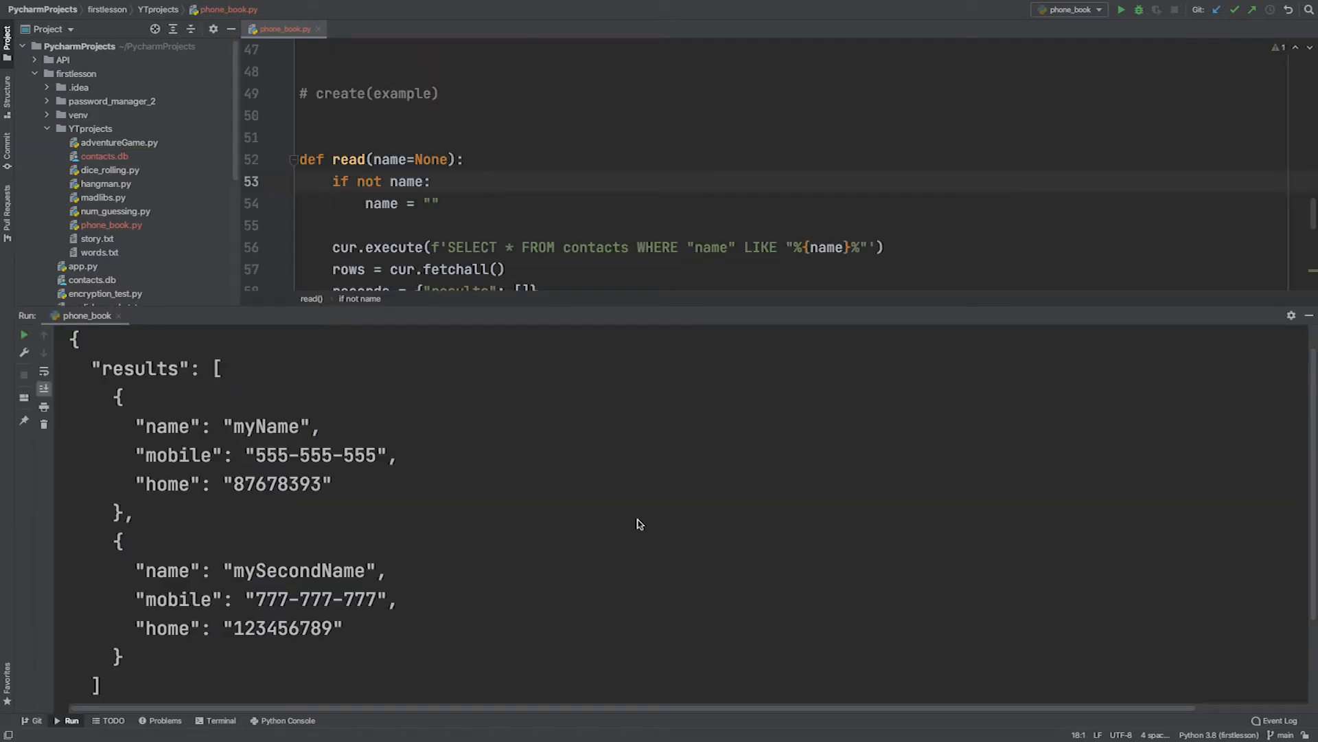
{"action": "mouse_move", "coordinate": [467, 486]}
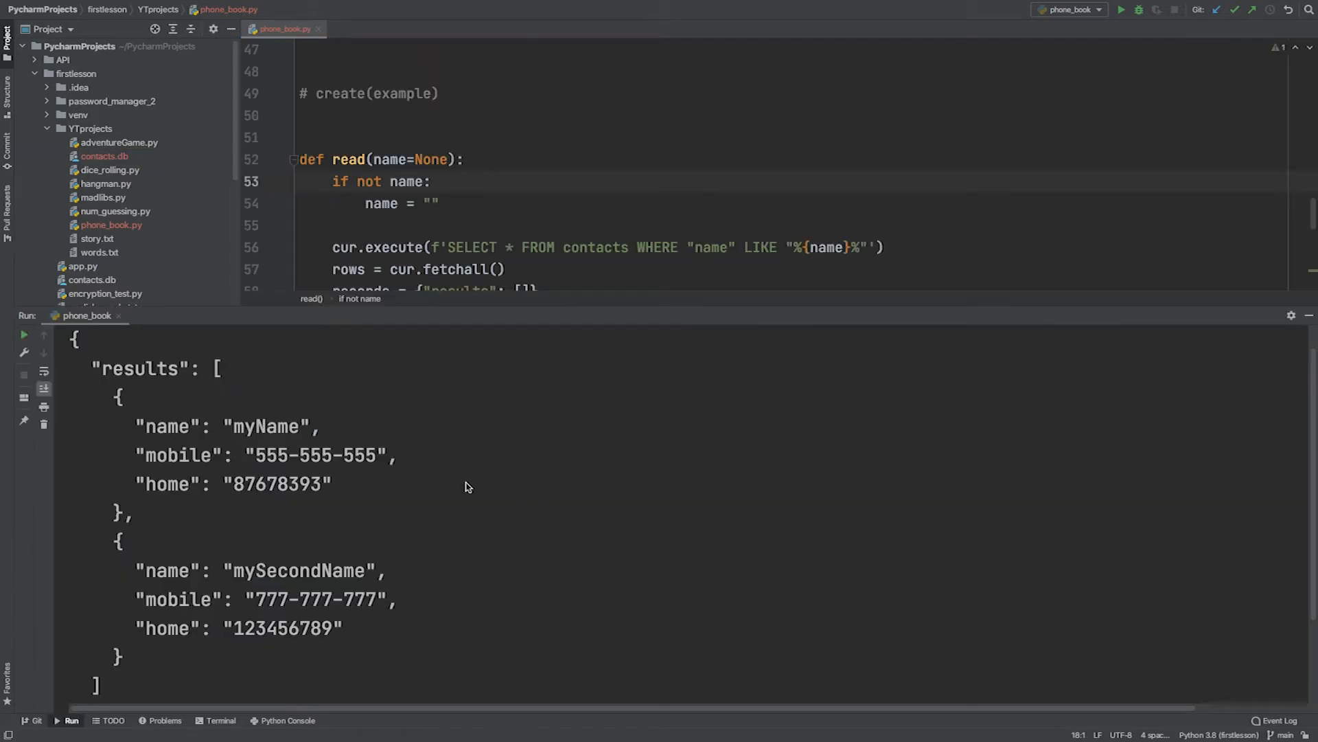
{"action": "mouse_move", "coordinate": [1152, 338]}
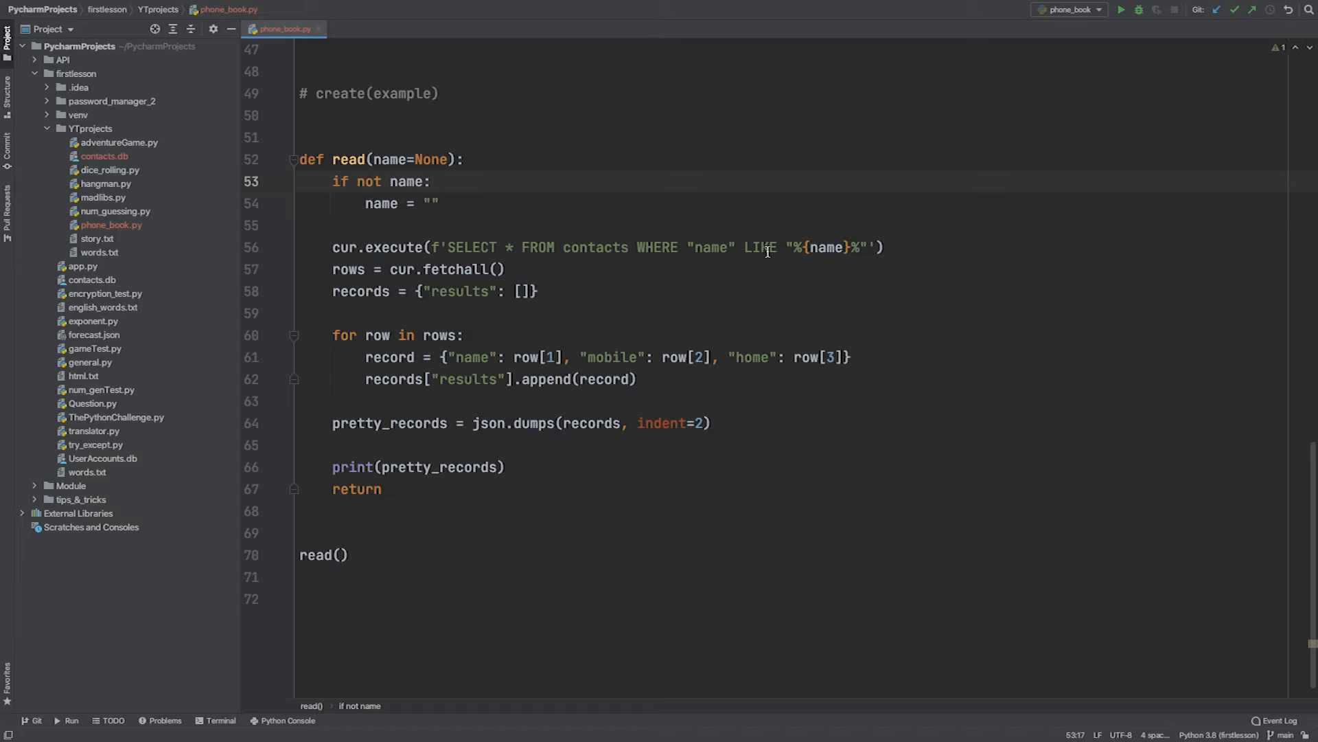
{"action": "mouse_move", "coordinate": [894, 267]}
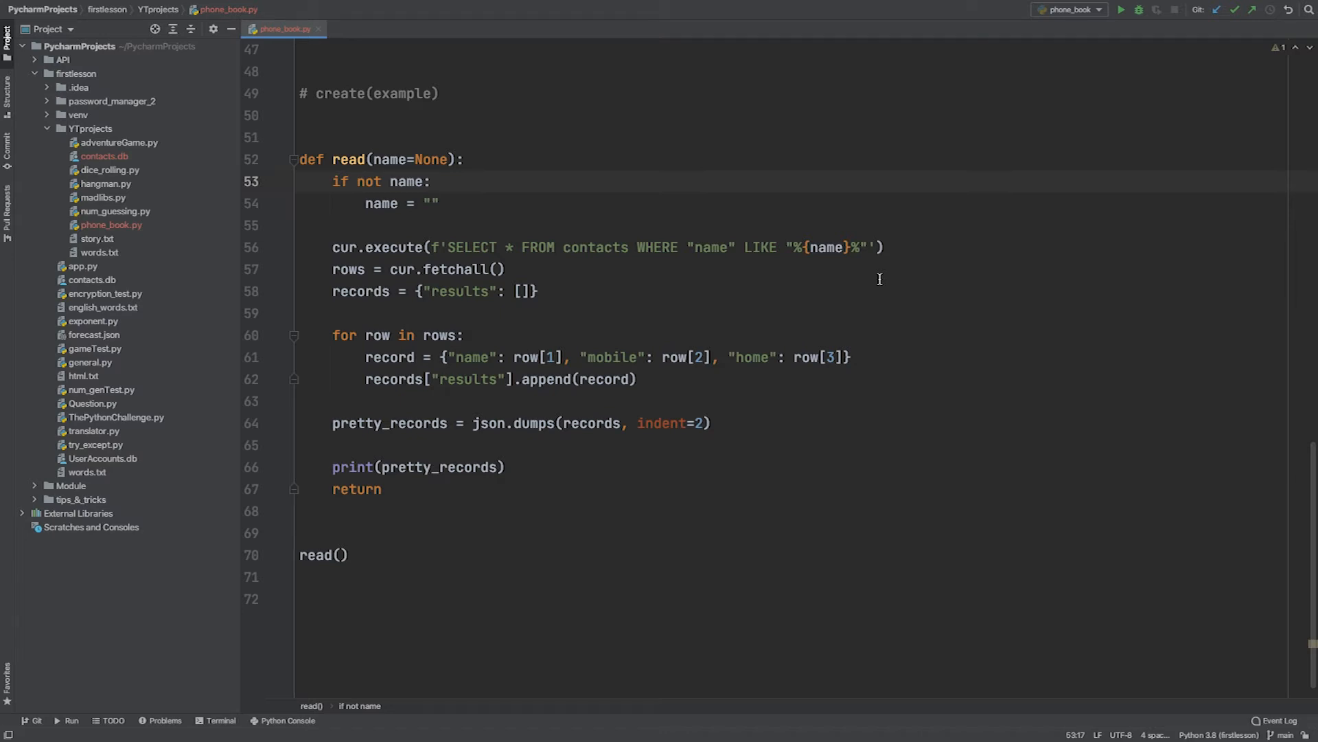
{"action": "mouse_move", "coordinate": [526, 427]}
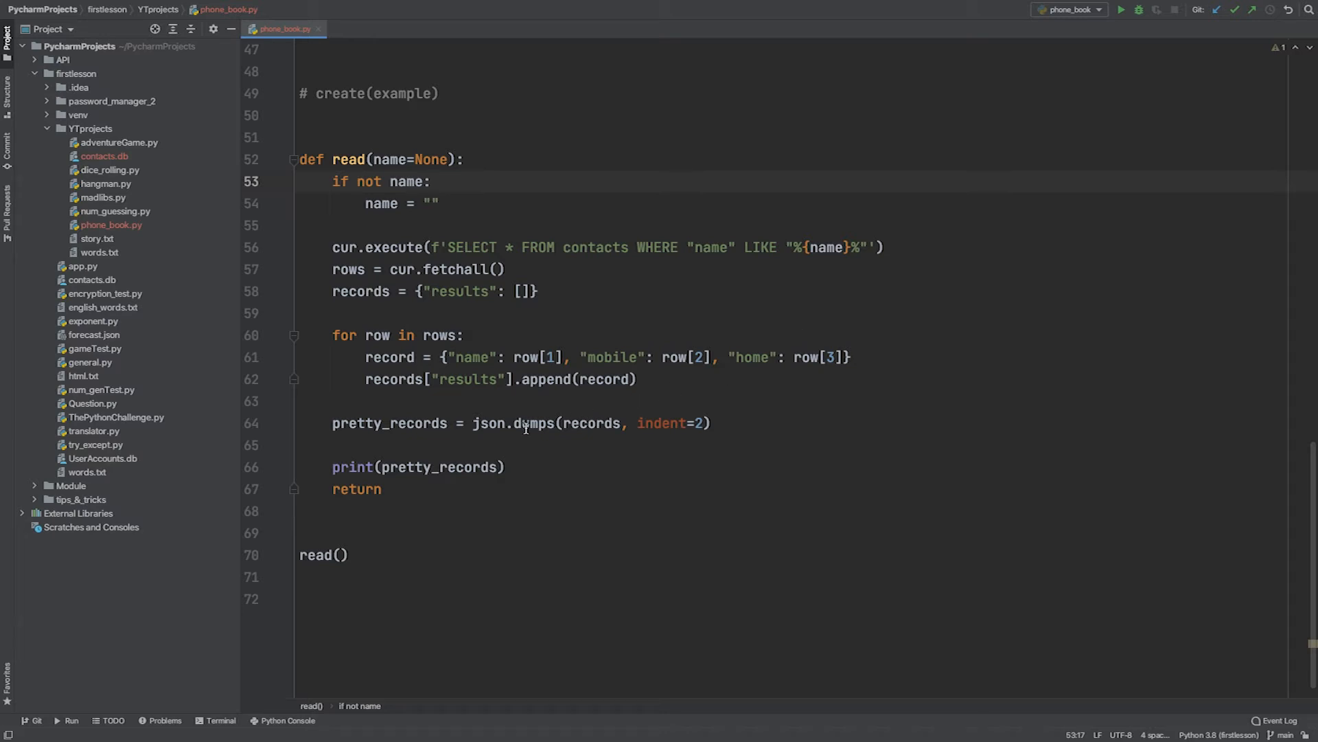